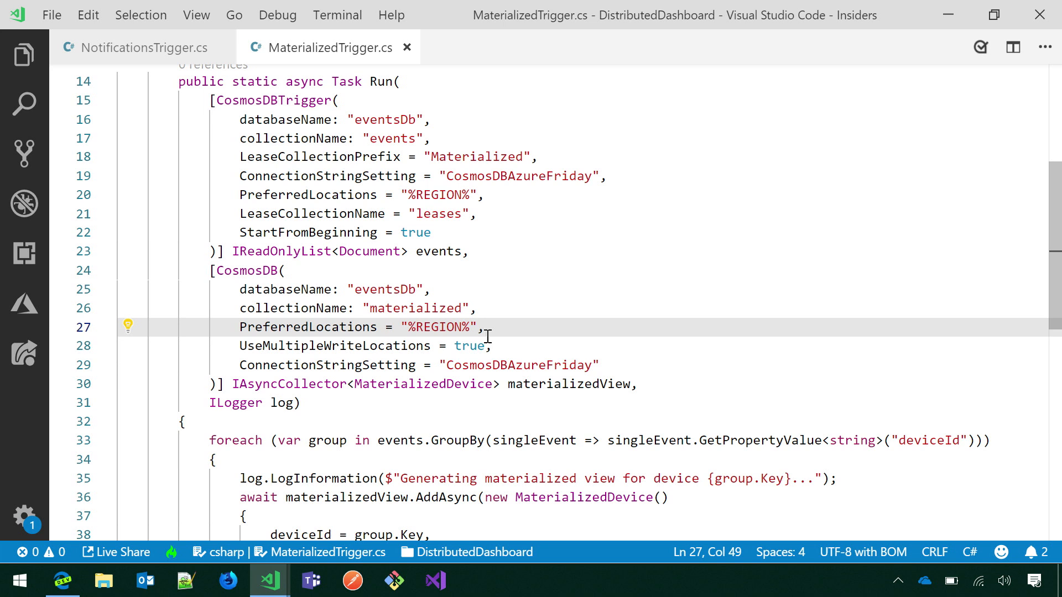
{"action": "mouse_move", "coordinate": [311, 213]}
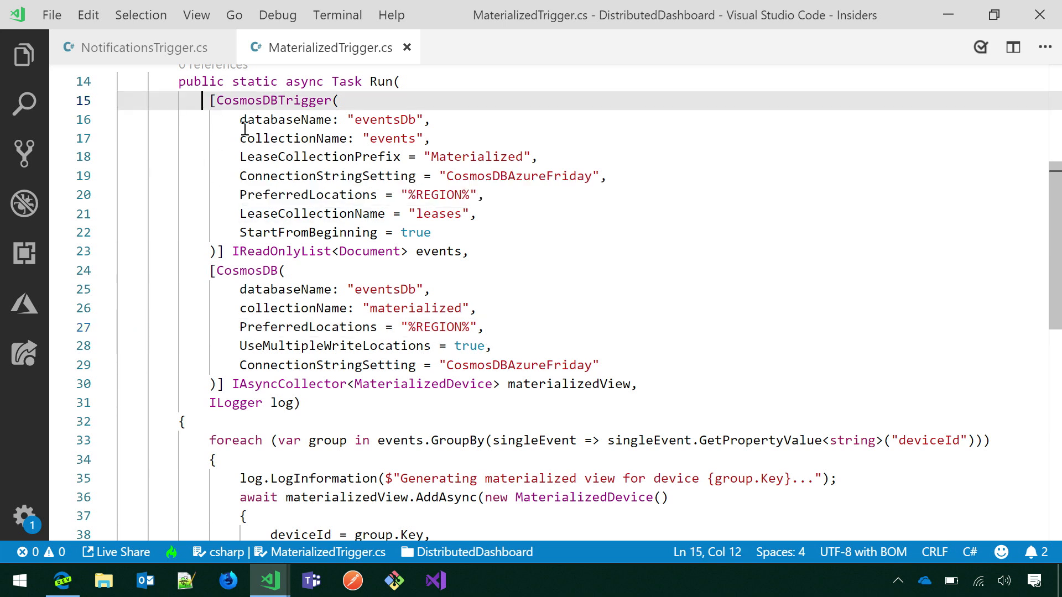
{"action": "double_click", "coordinate": [308, 233]}
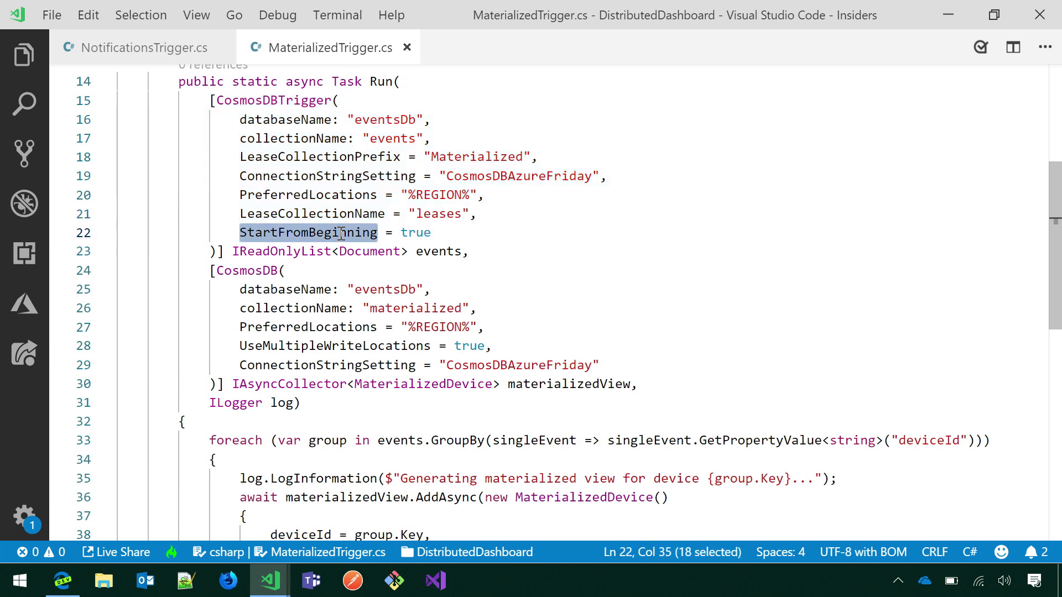